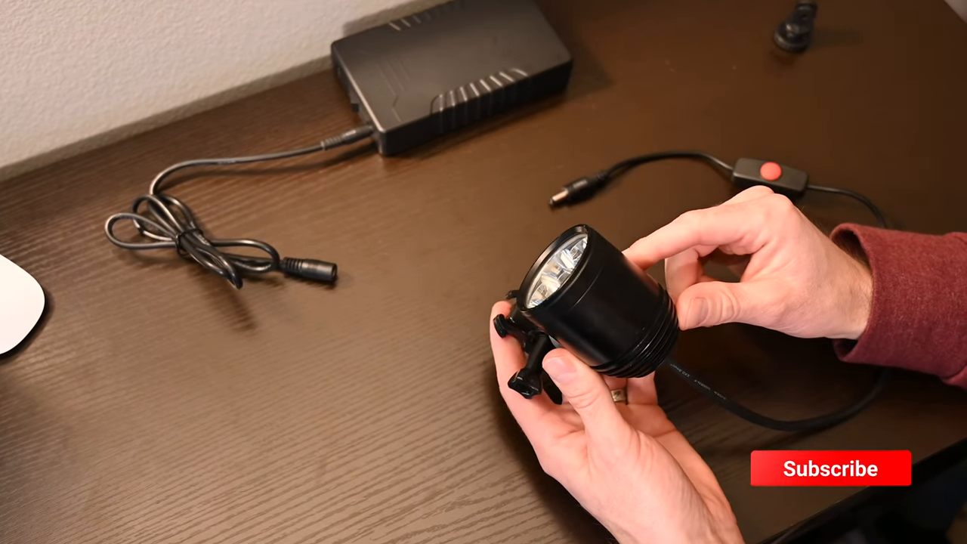
left_click(830, 468)
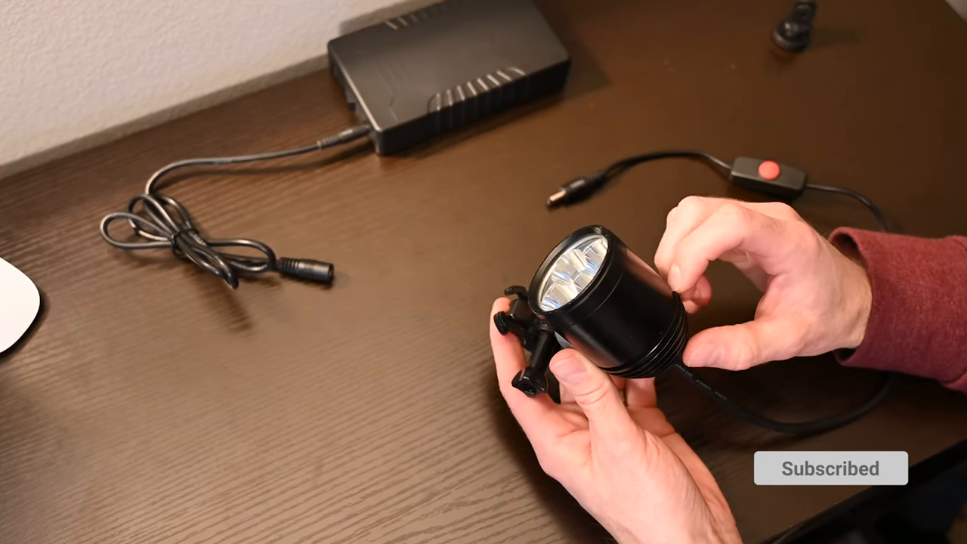